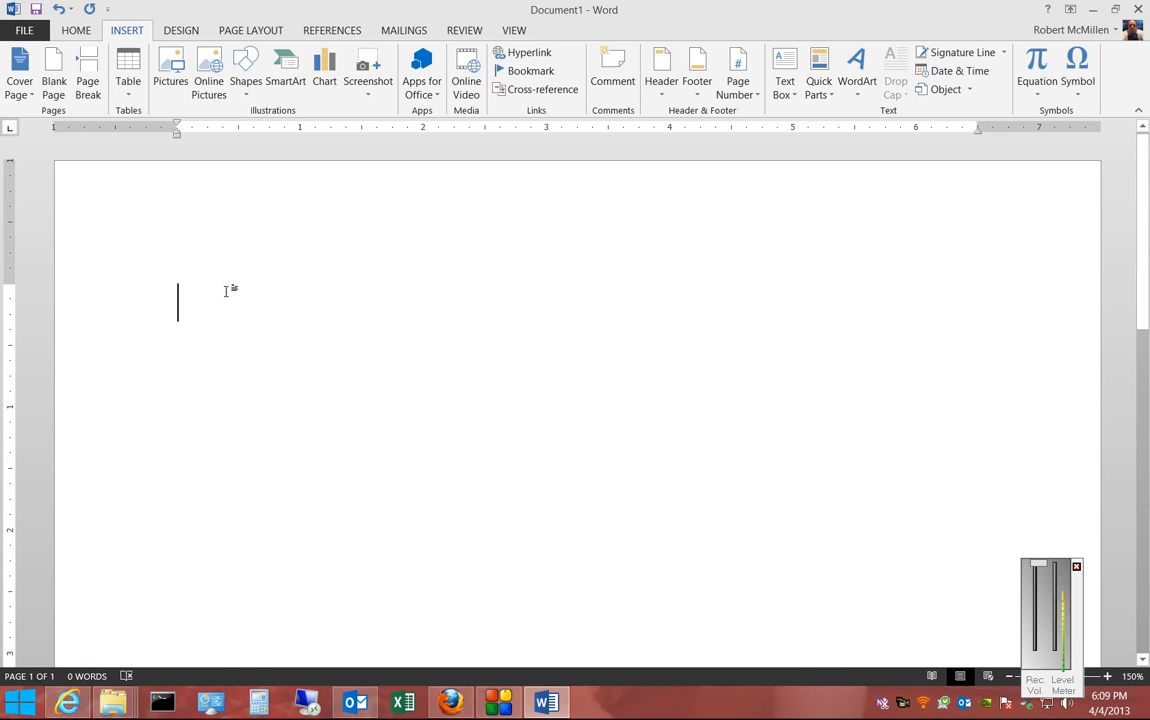
mouse_move(222, 286)
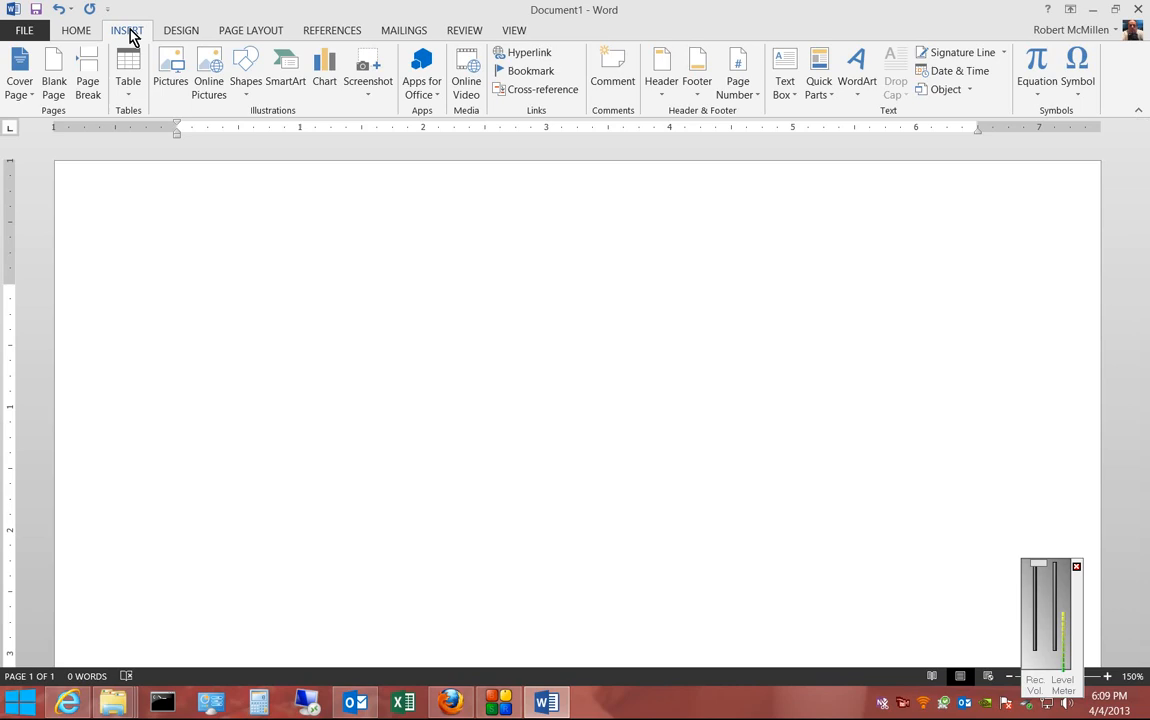
- Open the Built-In equation gallery from the Equation drop-down on the Insert tab
click(1035, 62)
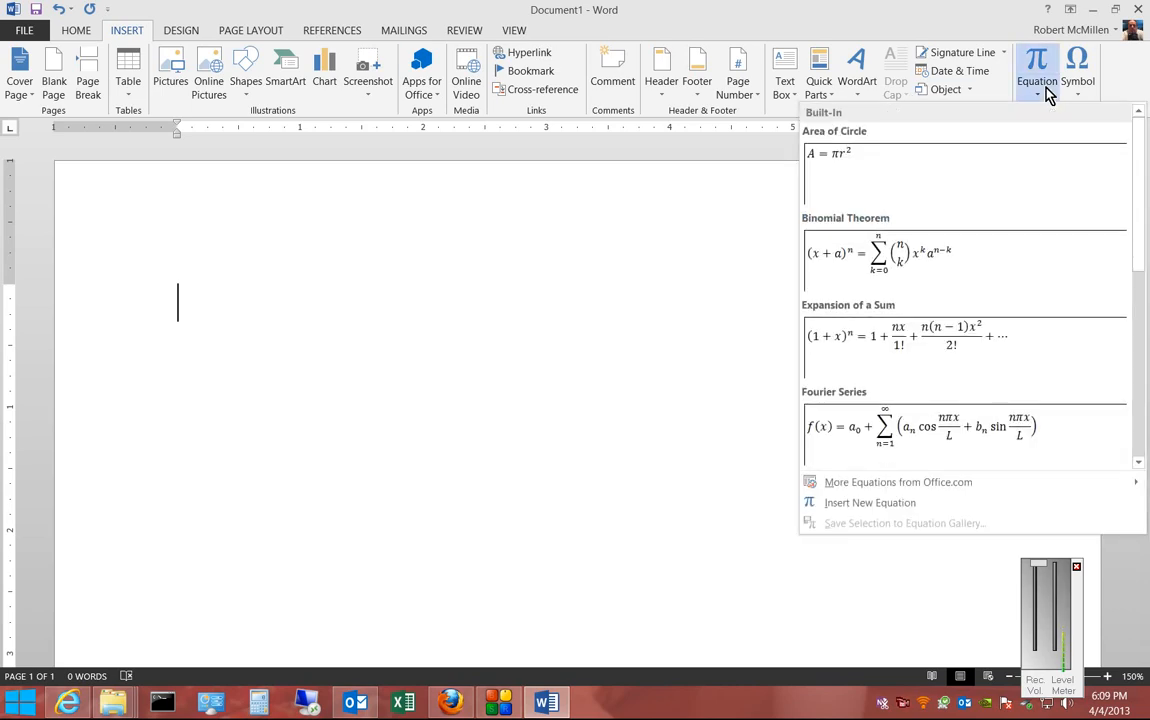
mouse_move(1144, 181)
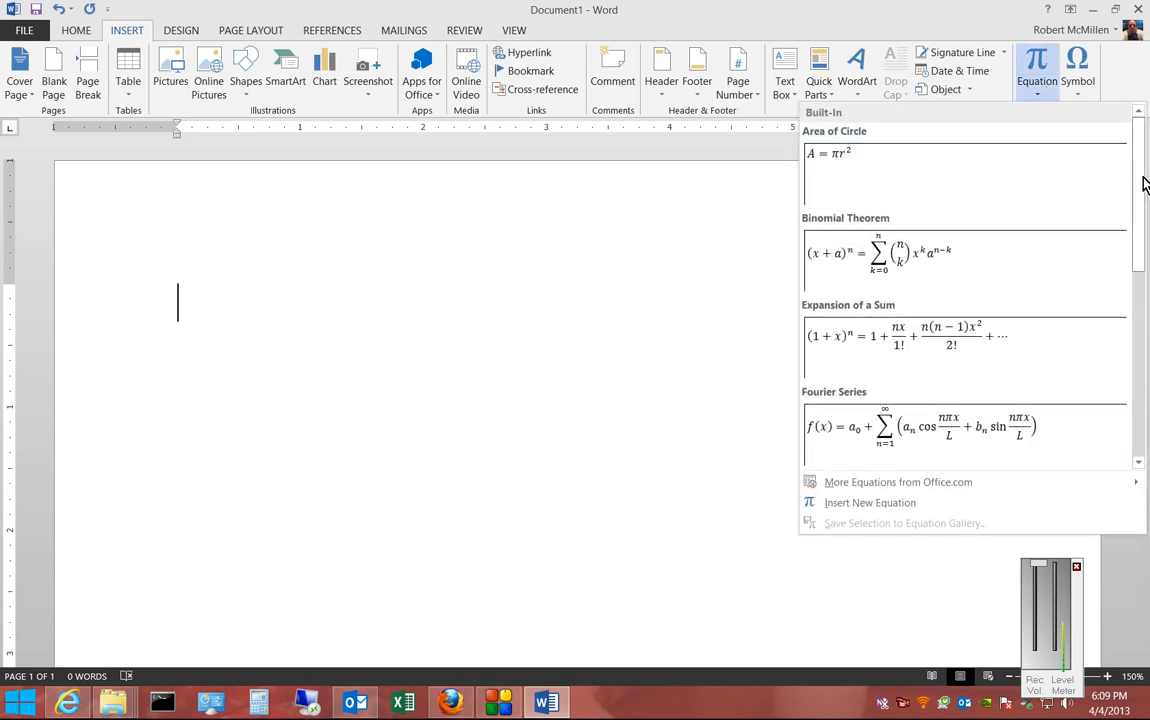
mouse_move(893, 185)
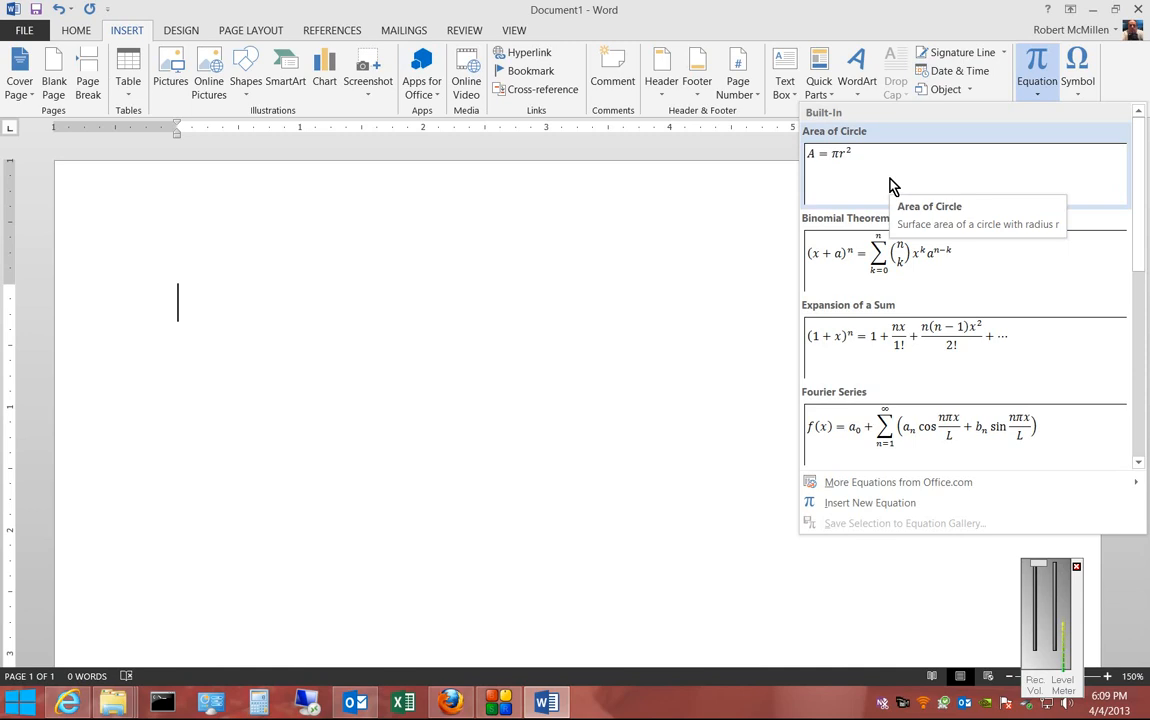
- Insert the Area of Circle equation and save it as a new equation building block
click(830, 155)
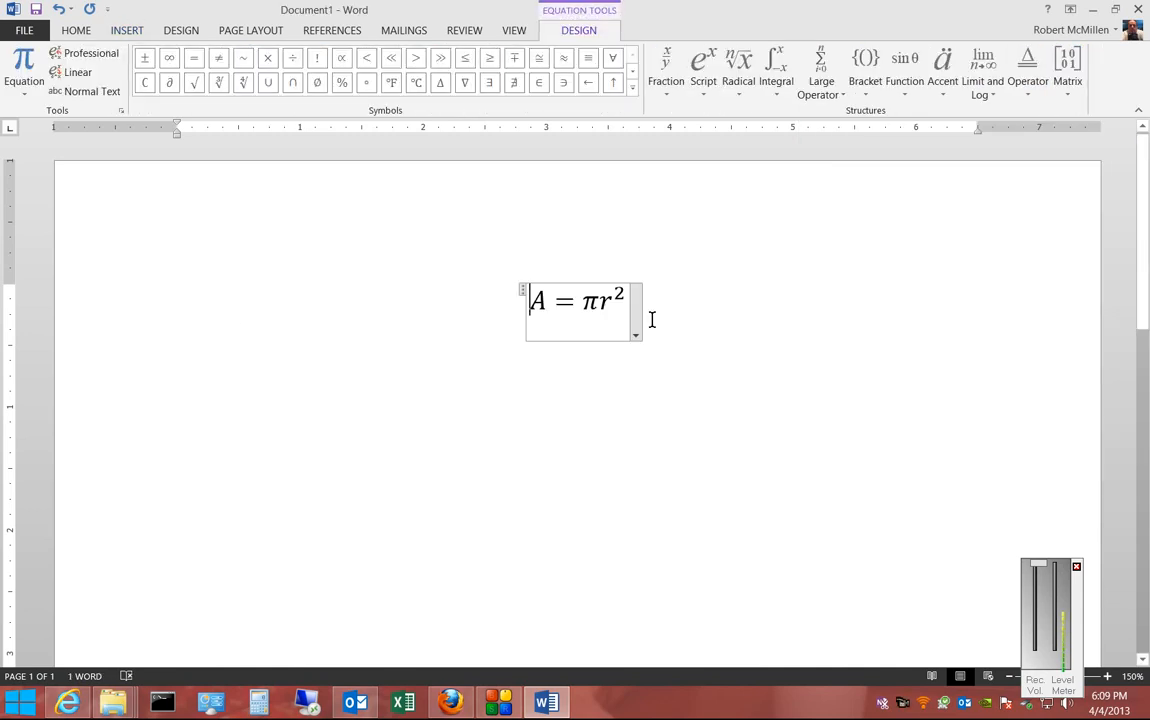
click(635, 335)
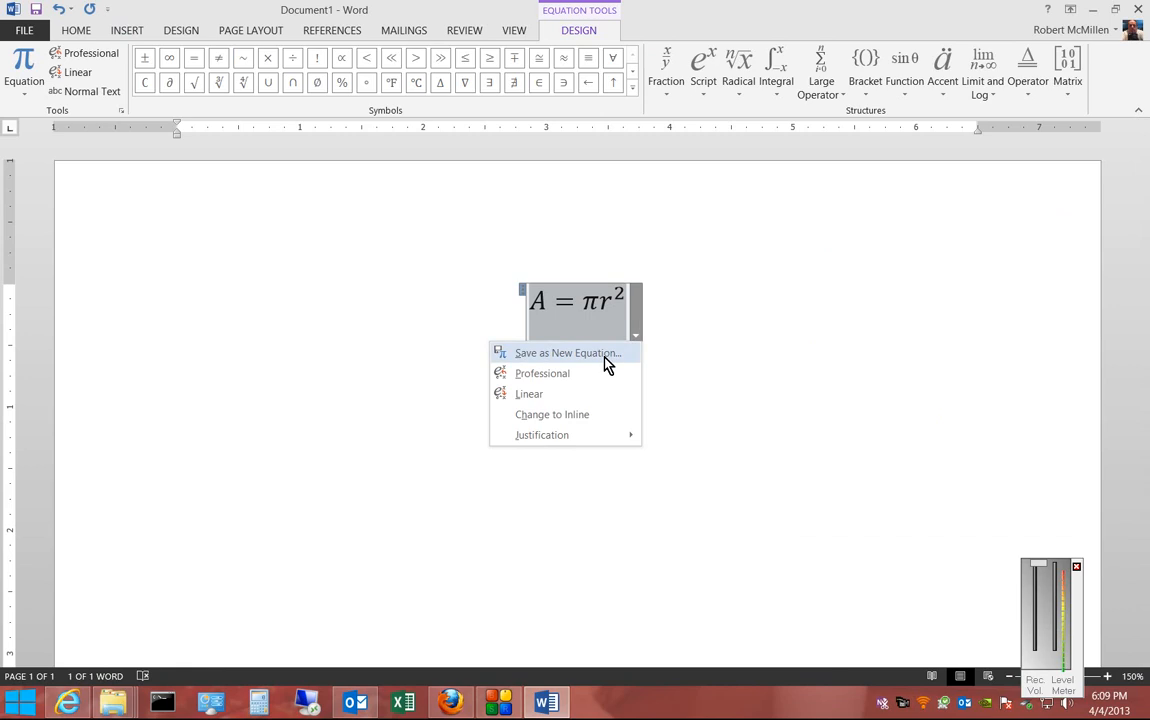
click(567, 352)
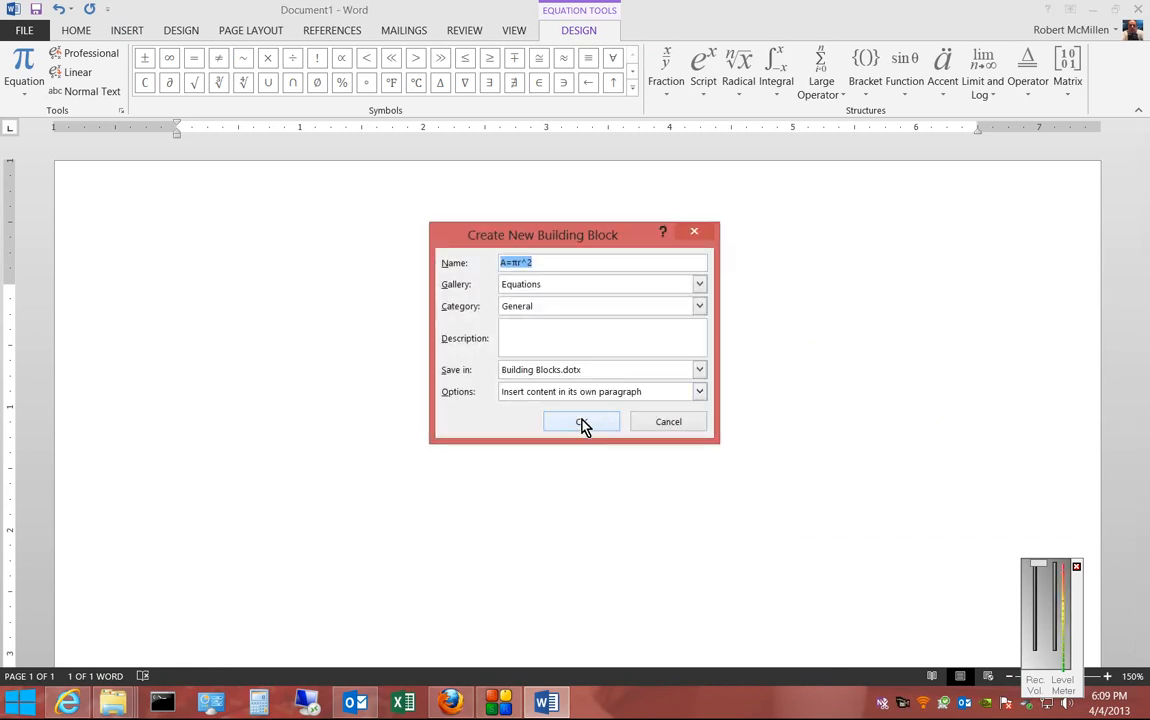
click(581, 421)
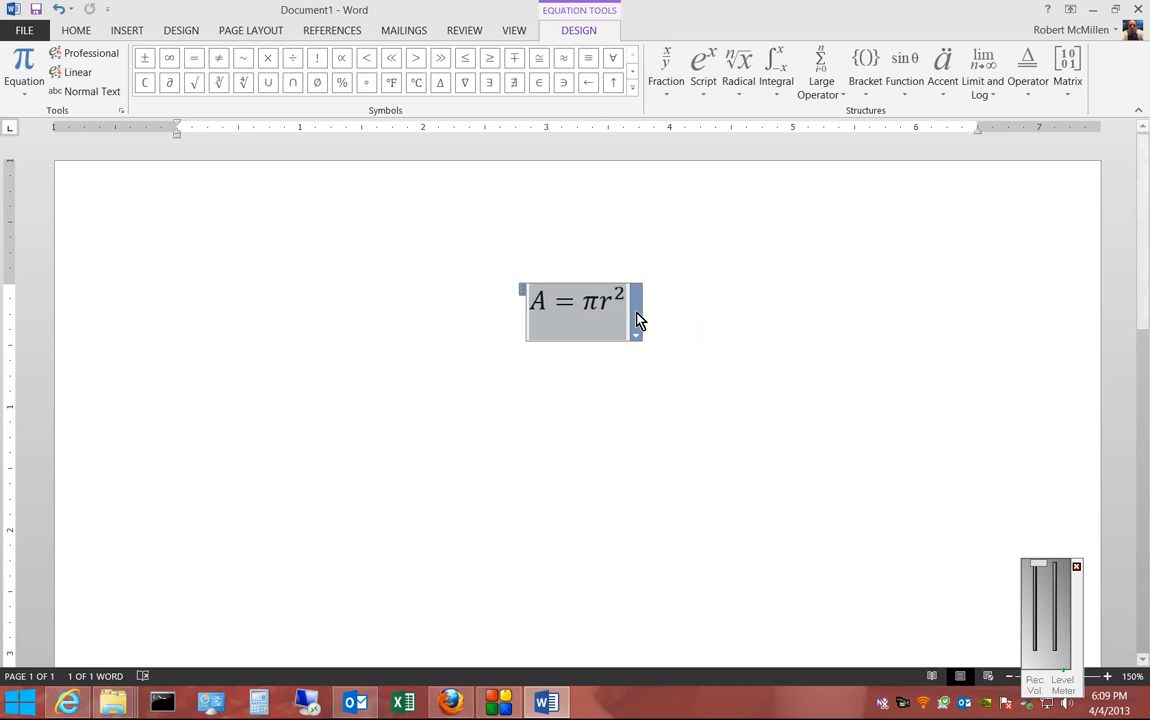
mouse_move(605, 373)
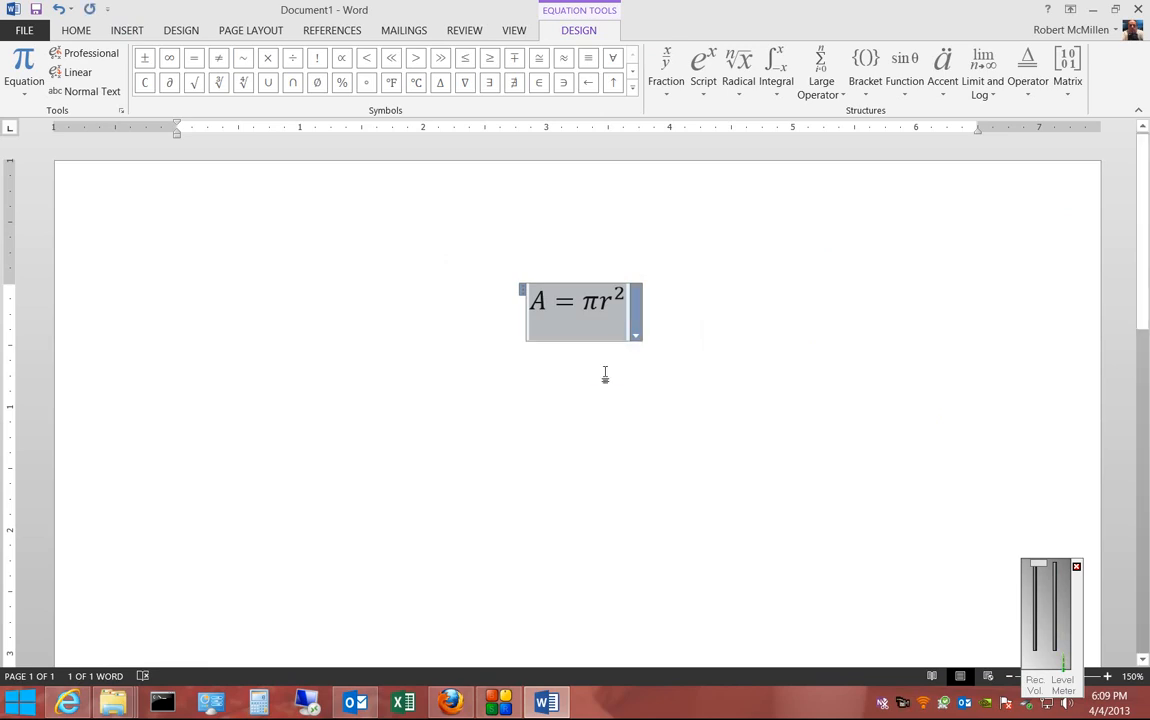
- Switch the circle equation to linear form A = πr^2 and change its justification
click(634, 336)
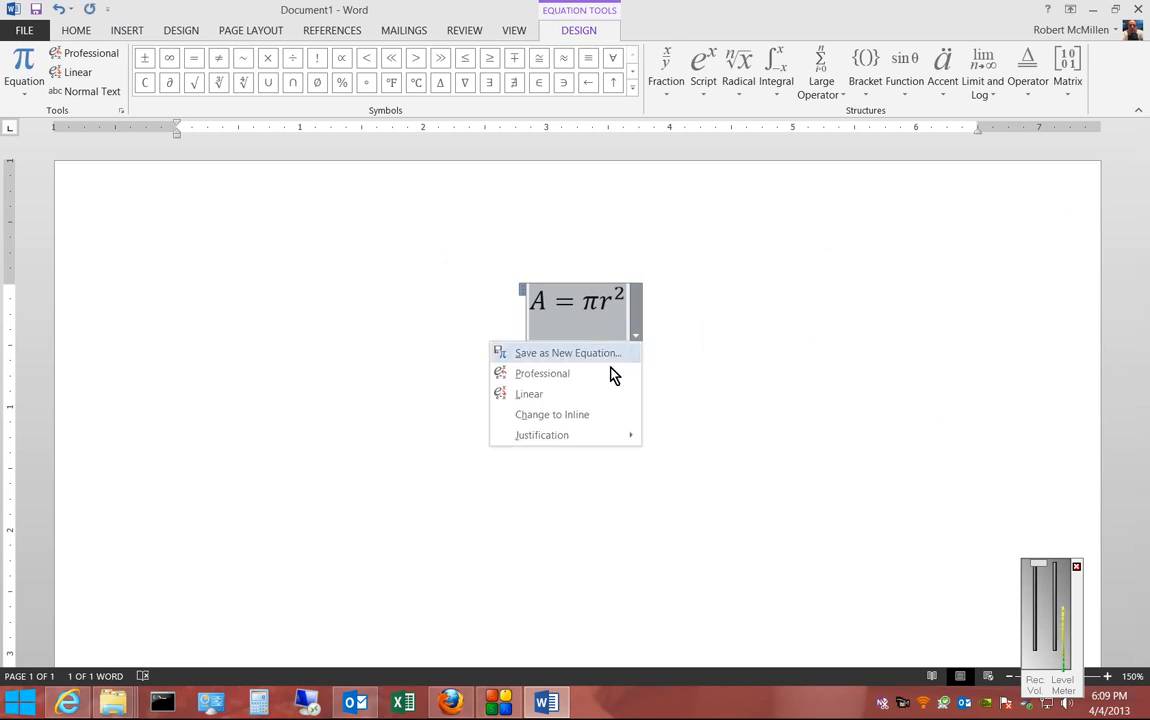
click(529, 394)
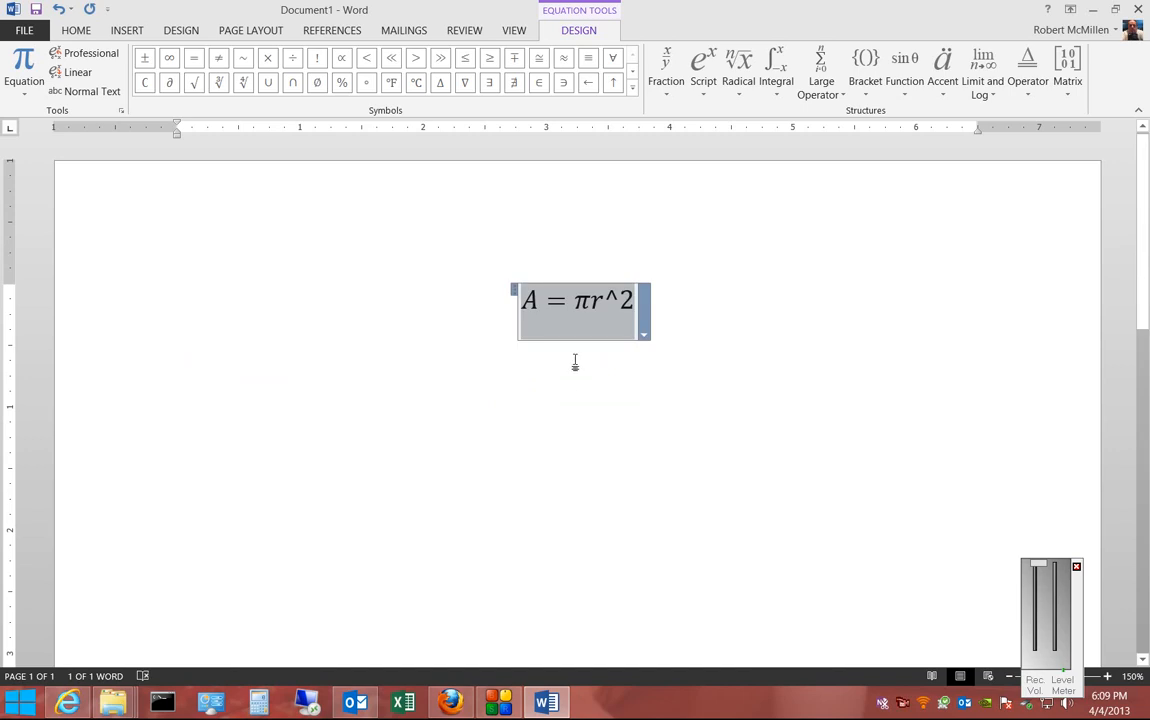
click(644, 334)
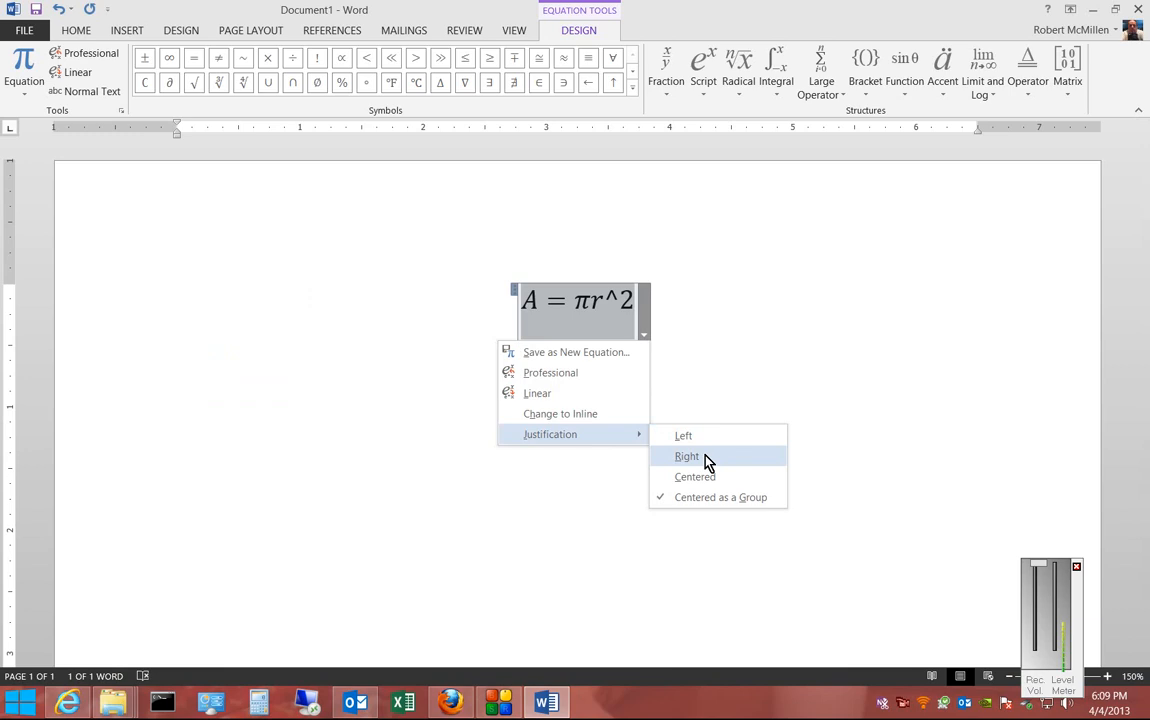
click(683, 435)
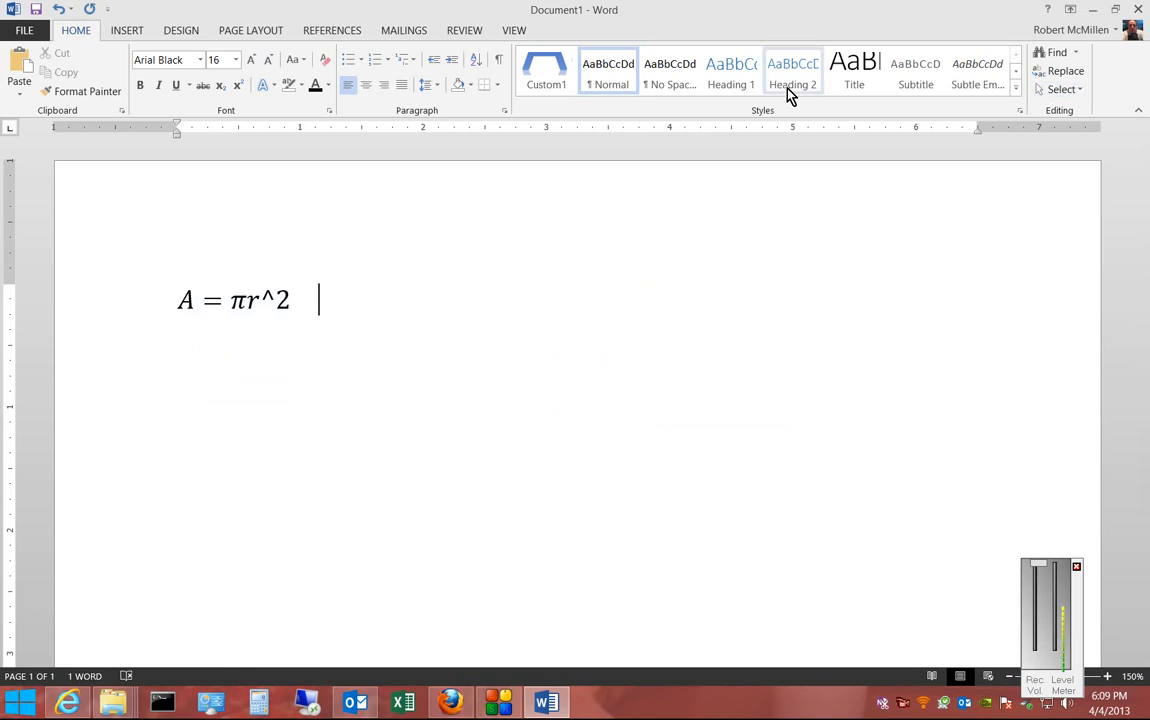
- Reopen the built-in equation gallery and scroll down to the Quadratic Formula
click(124, 29)
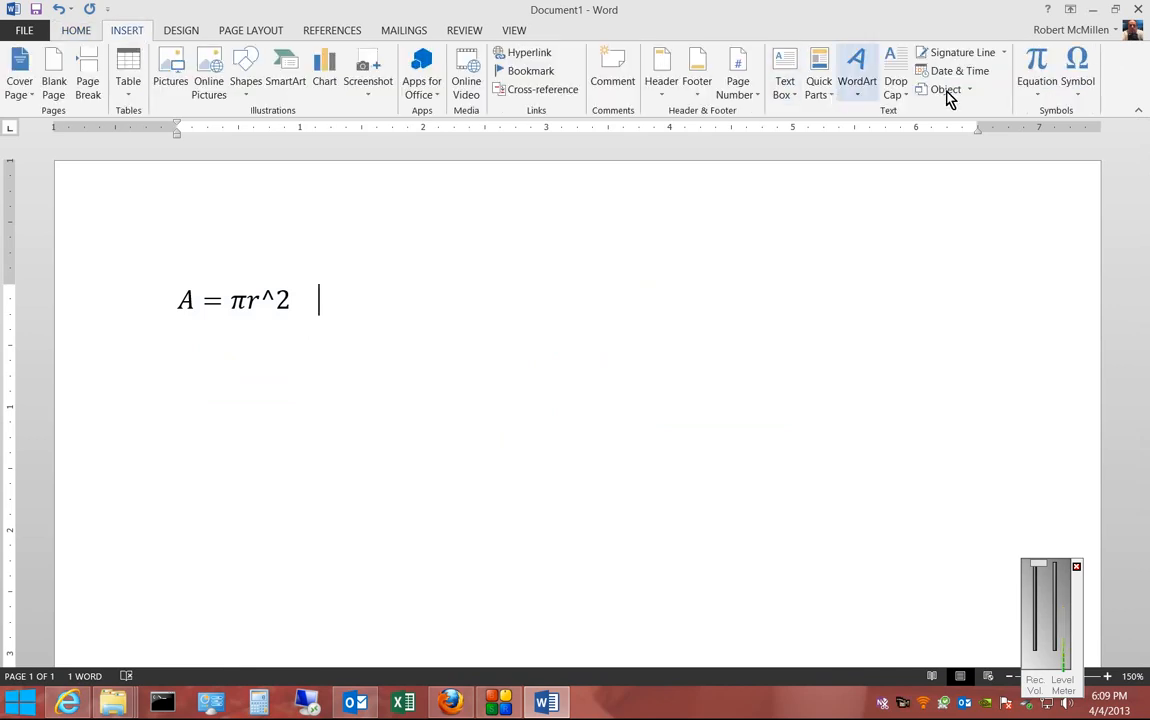
mouse_move(1042, 97)
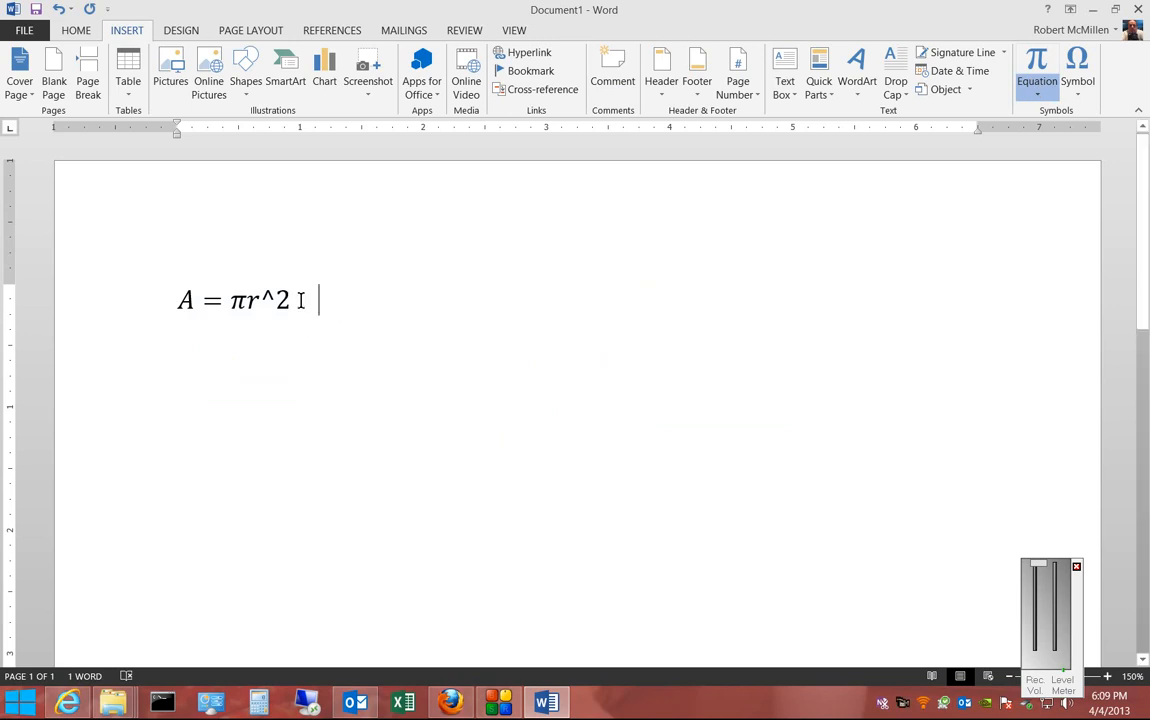
click(1025, 62)
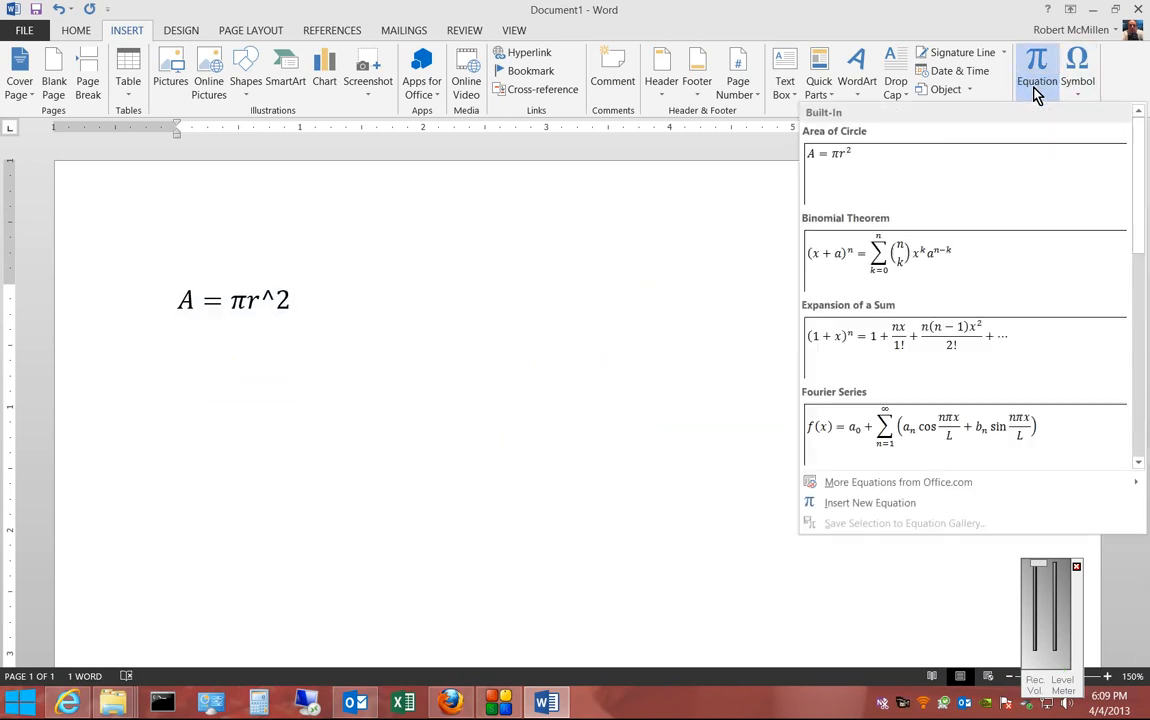
scroll(down, 3)
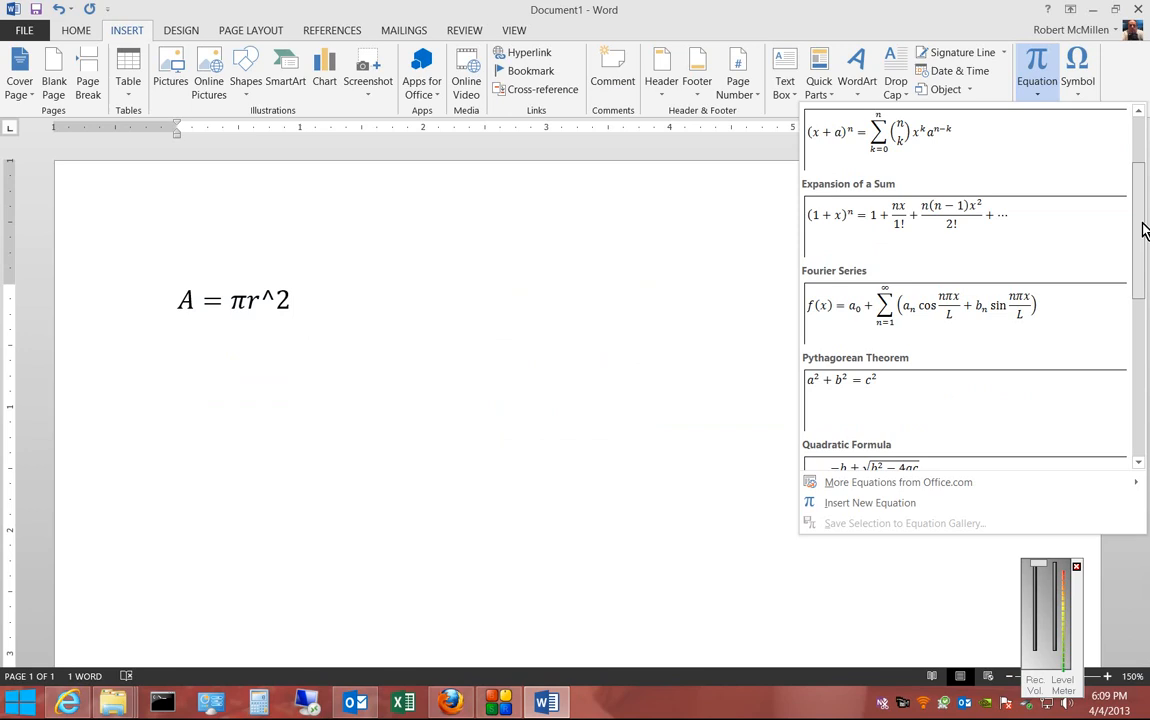
scroll(down, 3)
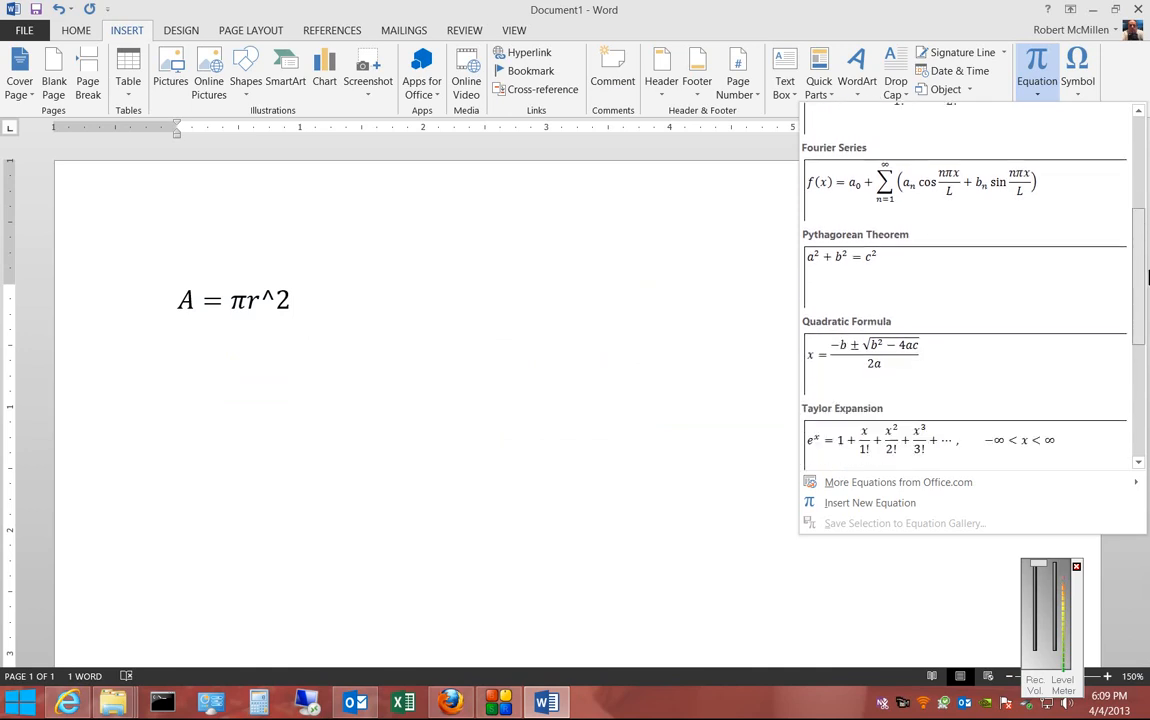
scroll(down, 3)
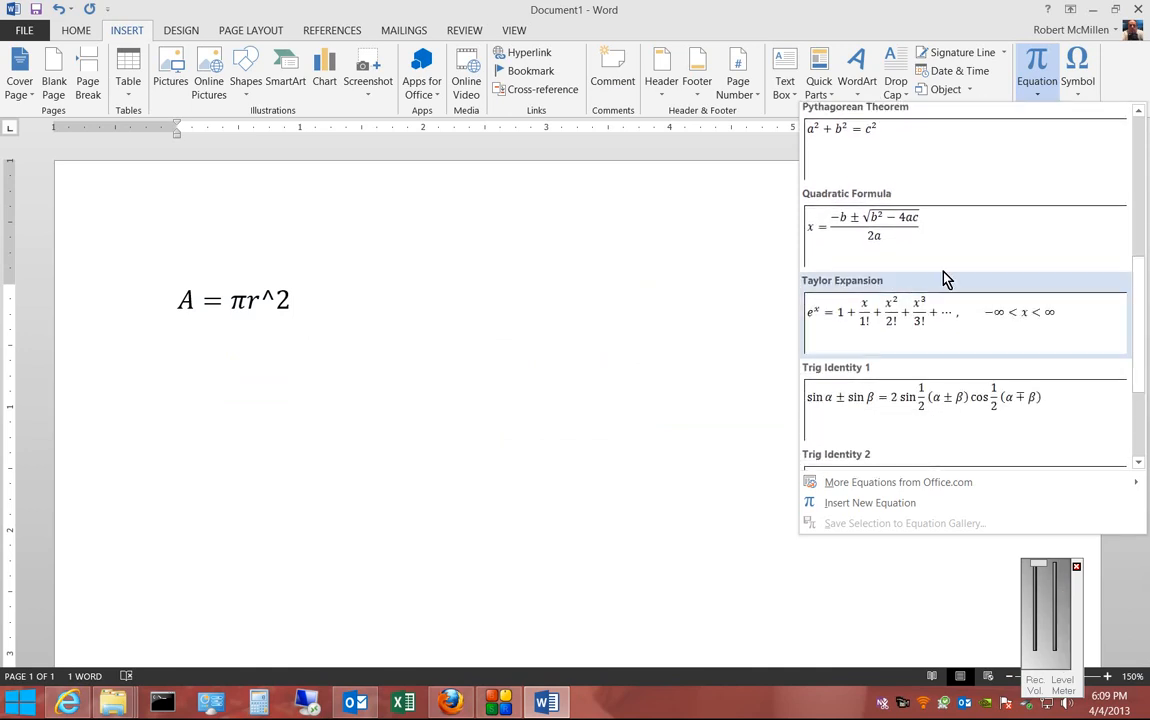
- Insert the Quadratic Formula and edit it to y = (−b±√(b²−4ac))/4a
click(865, 226)
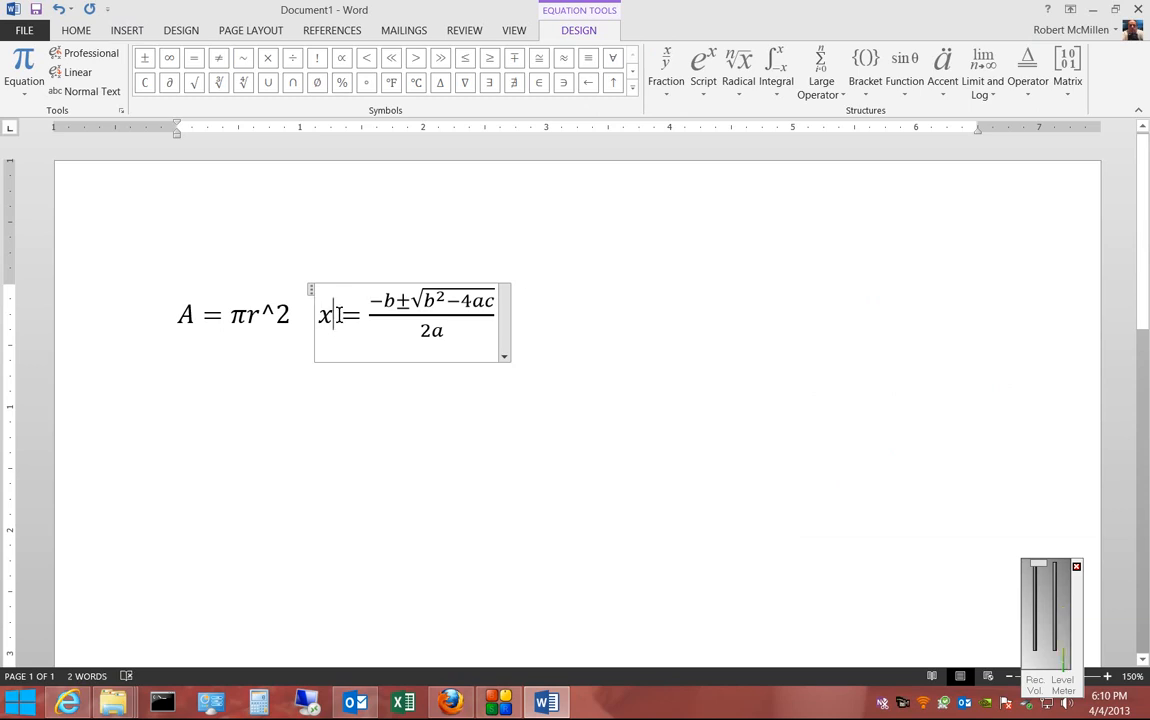
key(Backspace)
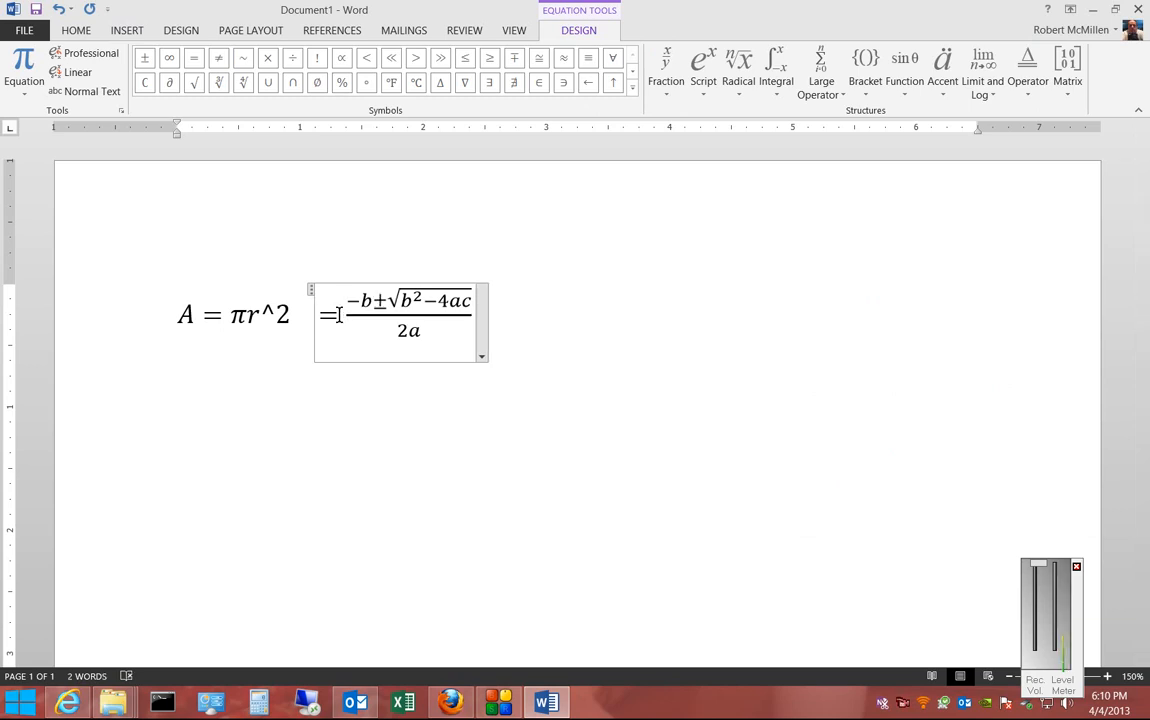
text(y)
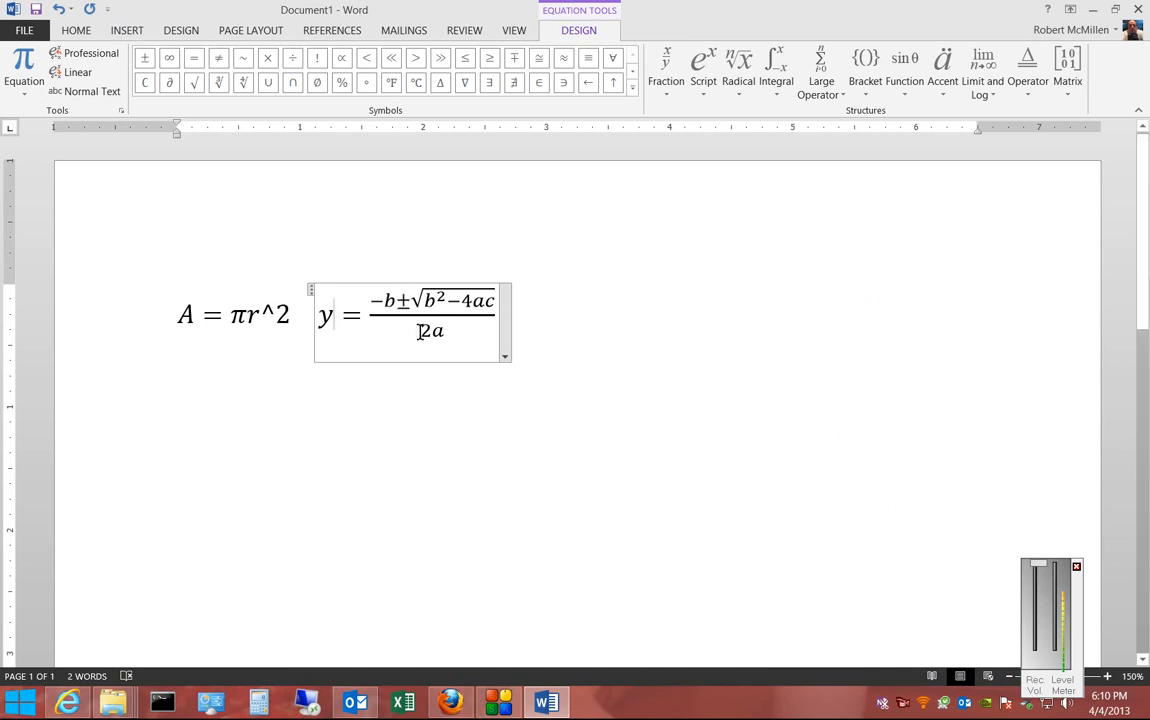
text(4)
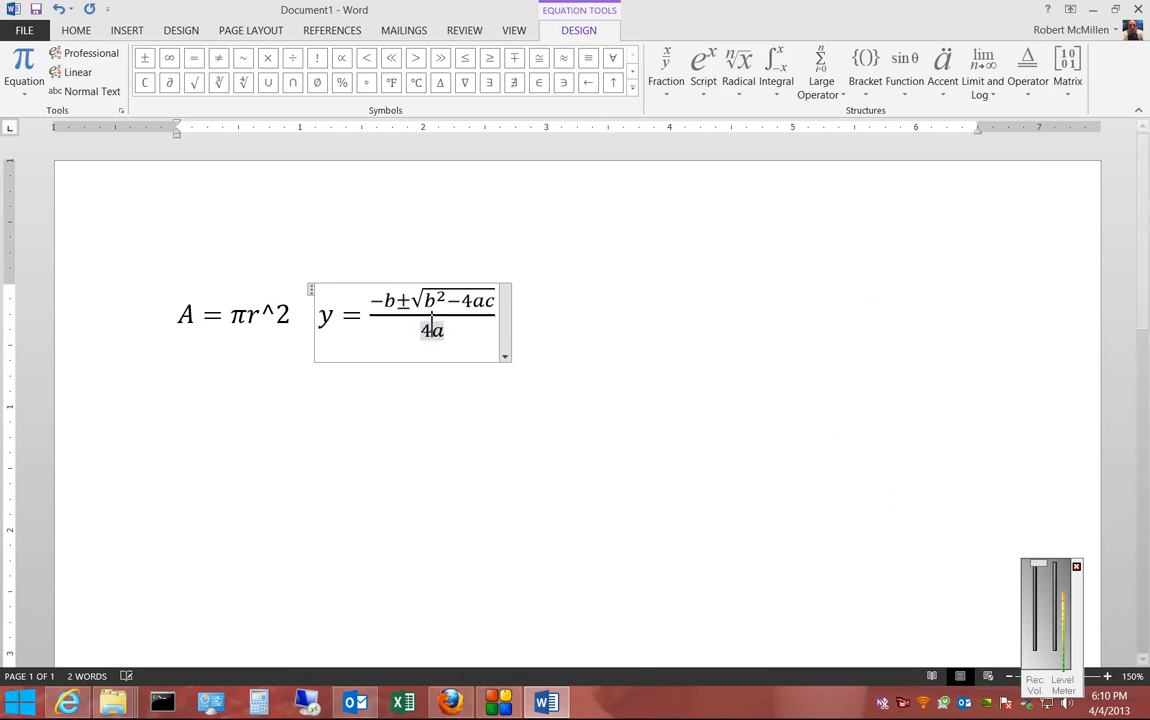
- Start saving the edited formula as a new equation building block
click(504, 356)
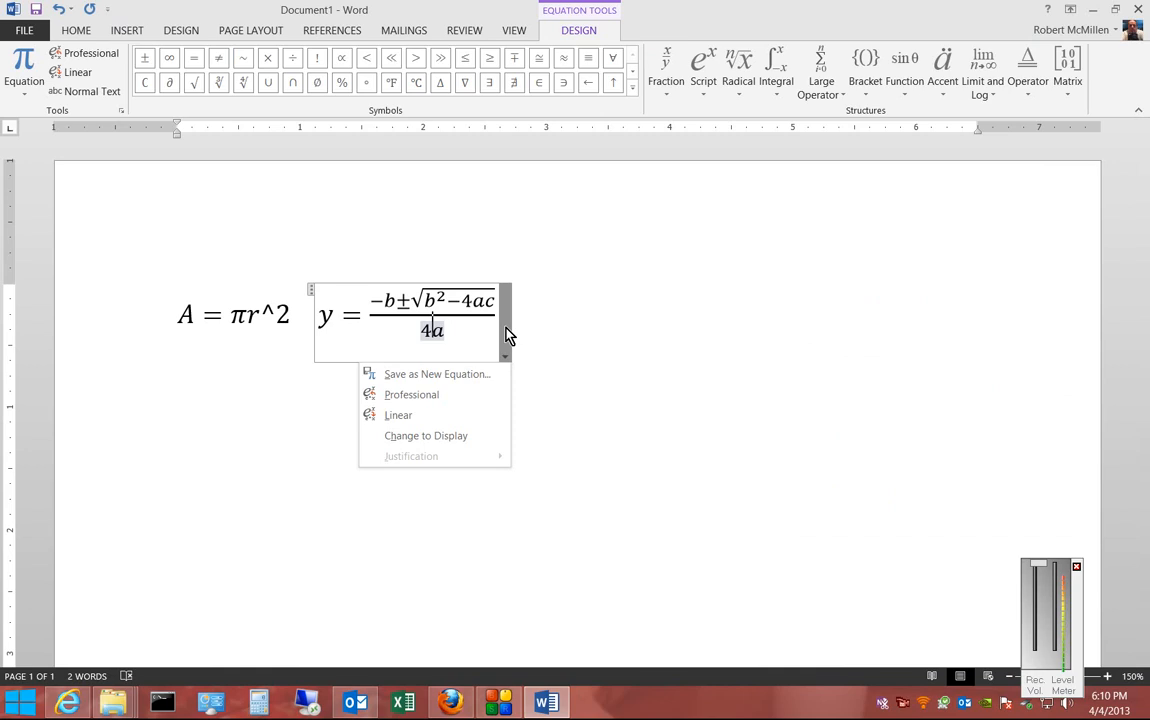
click(437, 374)
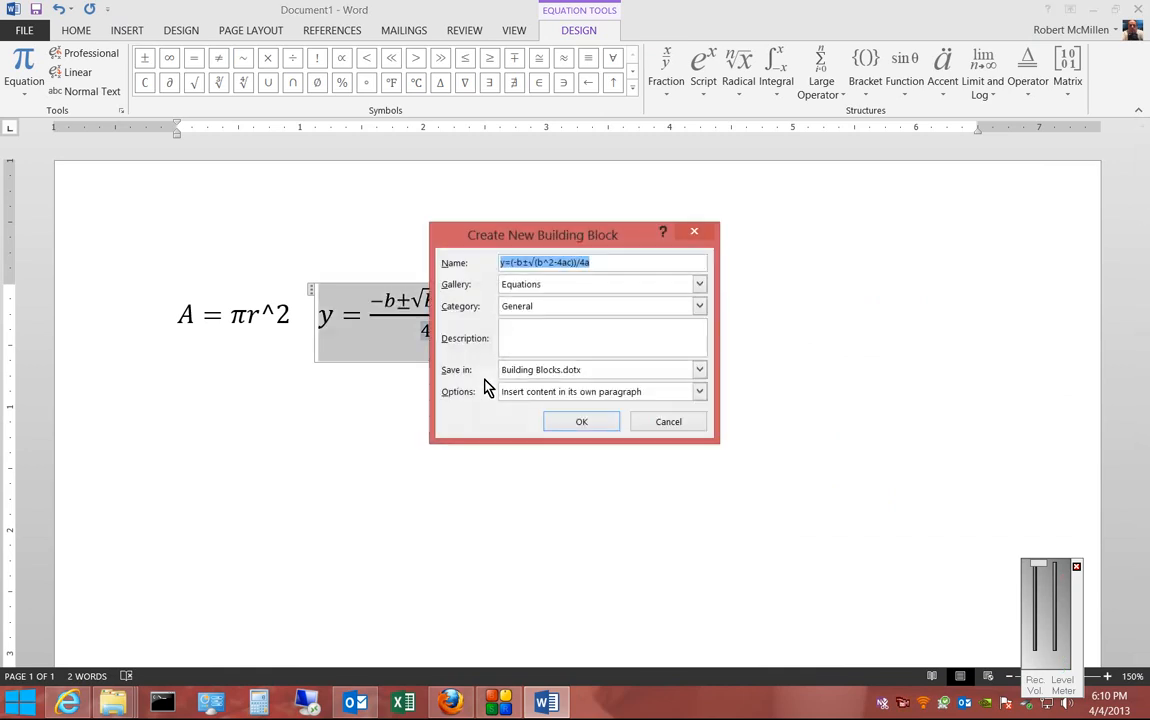